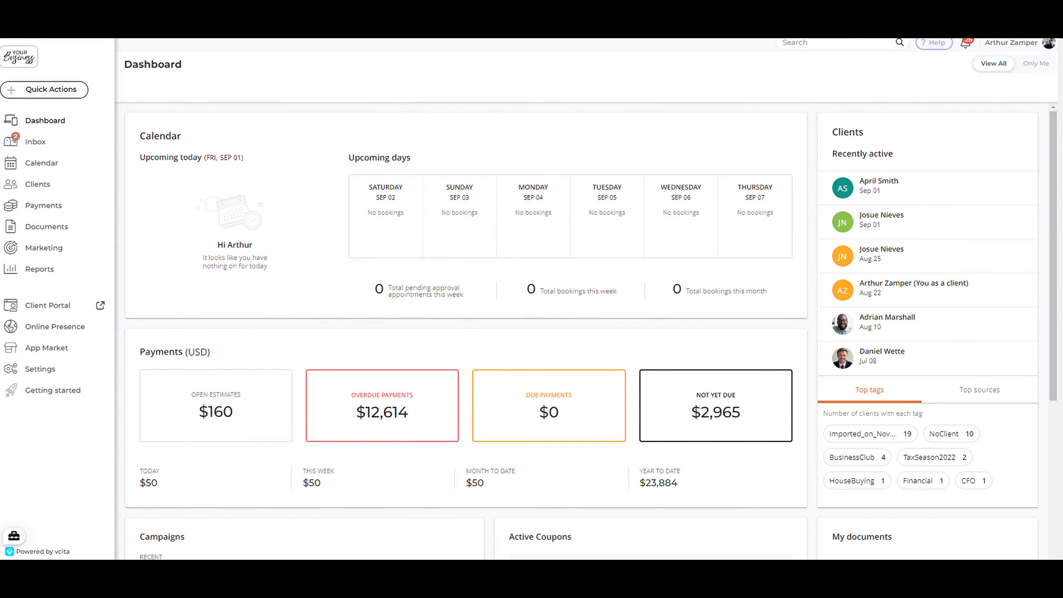
{"action": "mouse_move", "coordinate": [75, 428]}
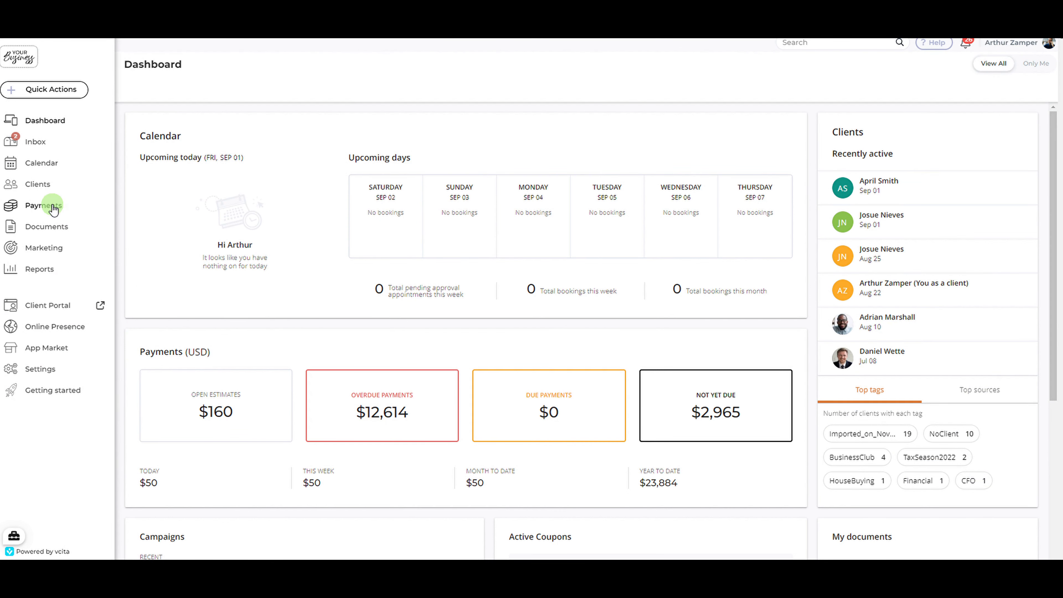
Step: Start a new invoice from Payments > Billing & Invoicing, reaching the client picker
{"action": "left_click", "coordinate": [44, 205]}
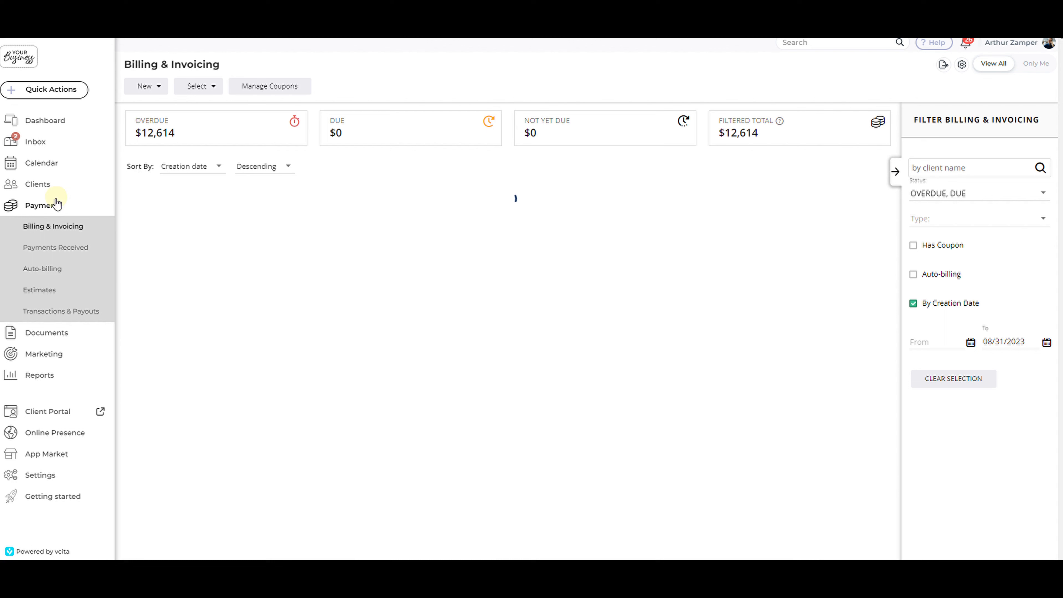
{"action": "left_click", "coordinate": [147, 86]}
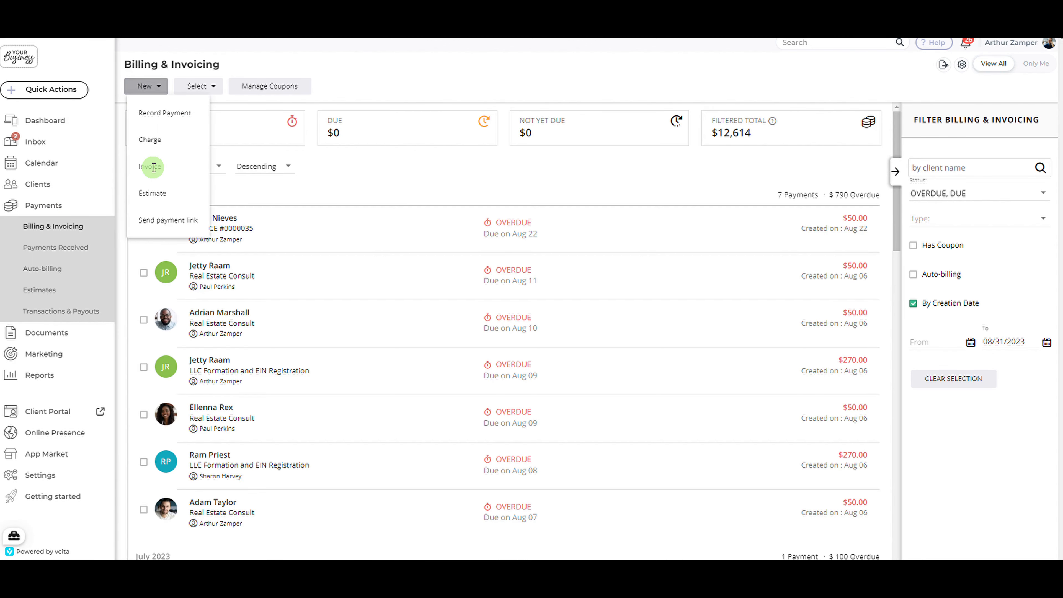
{"action": "left_click", "coordinate": [150, 167]}
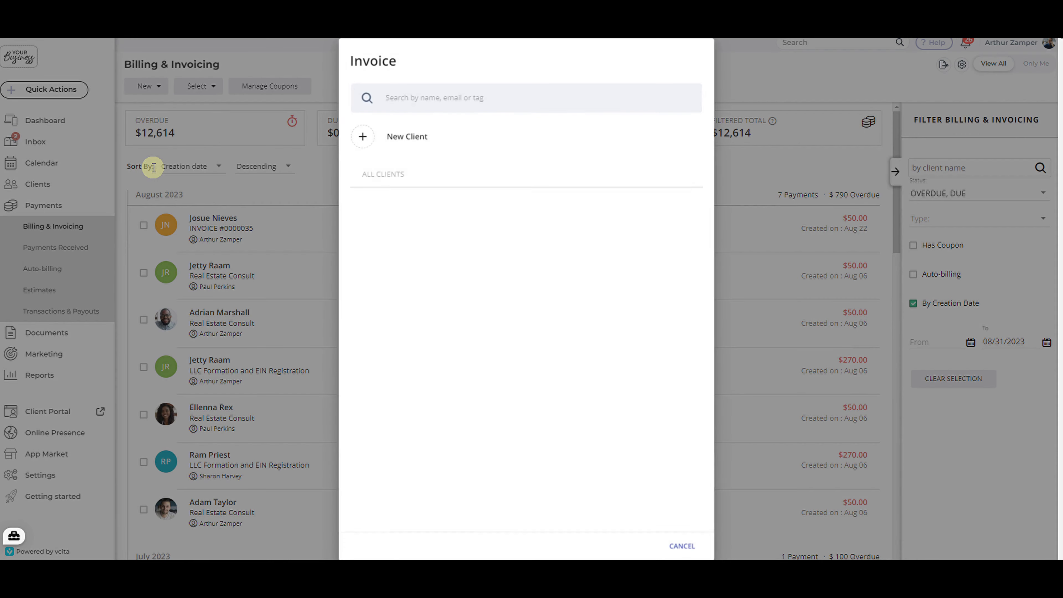
{"action": "left_click", "coordinate": [681, 546]}
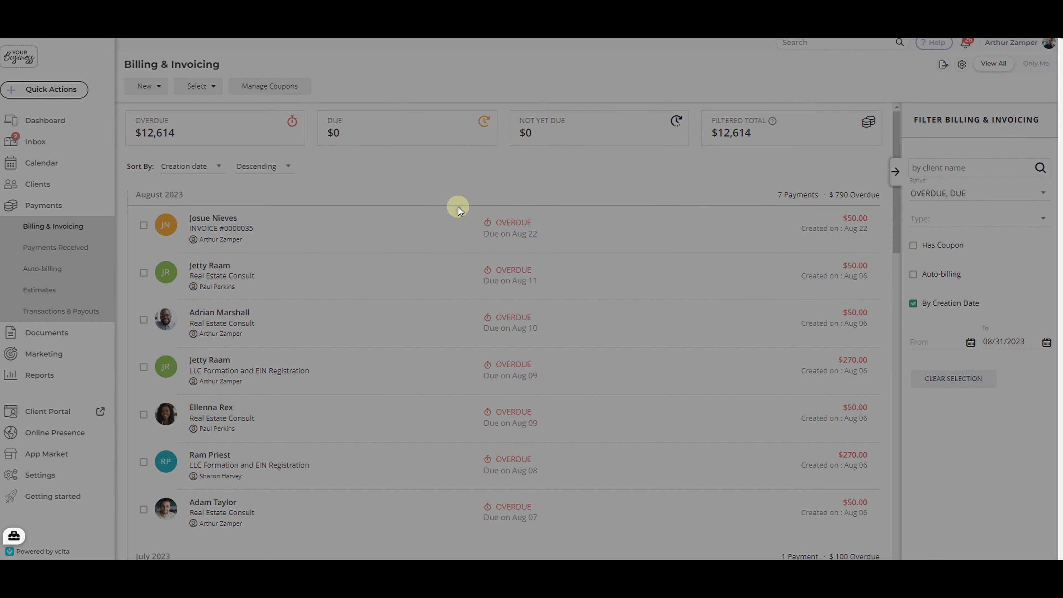
{"action": "mouse_move", "coordinate": [459, 212]}
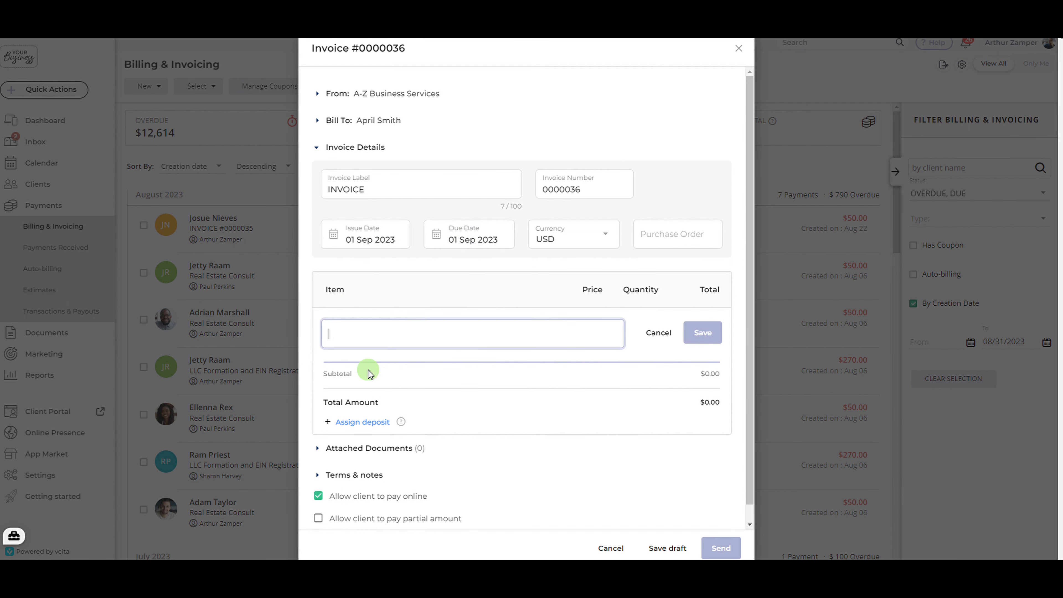
{"action": "type", "text": "Services"}
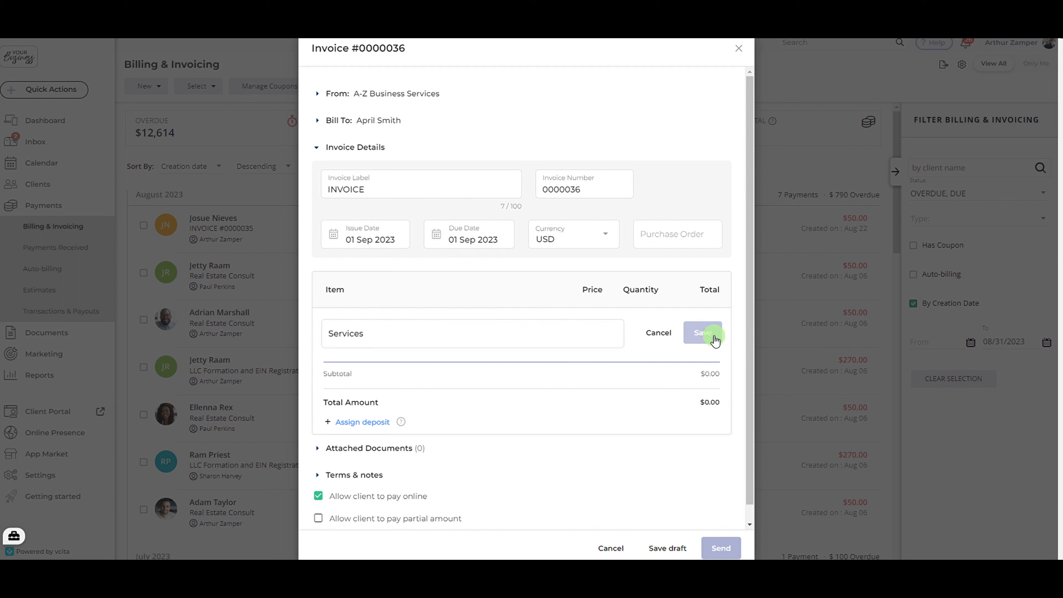
{"action": "left_click", "coordinate": [700, 333]}
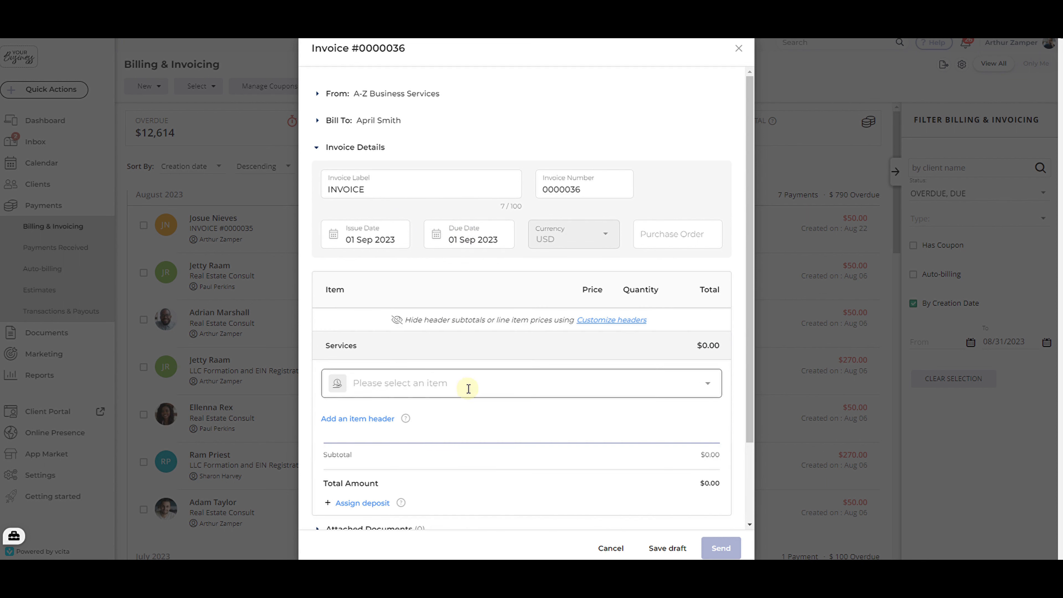
Step: Add the Zoom tax preparation appointment ($20) and Tax season Webinar ($50) line items, totaling $70
{"action": "left_click", "coordinate": [468, 389]}
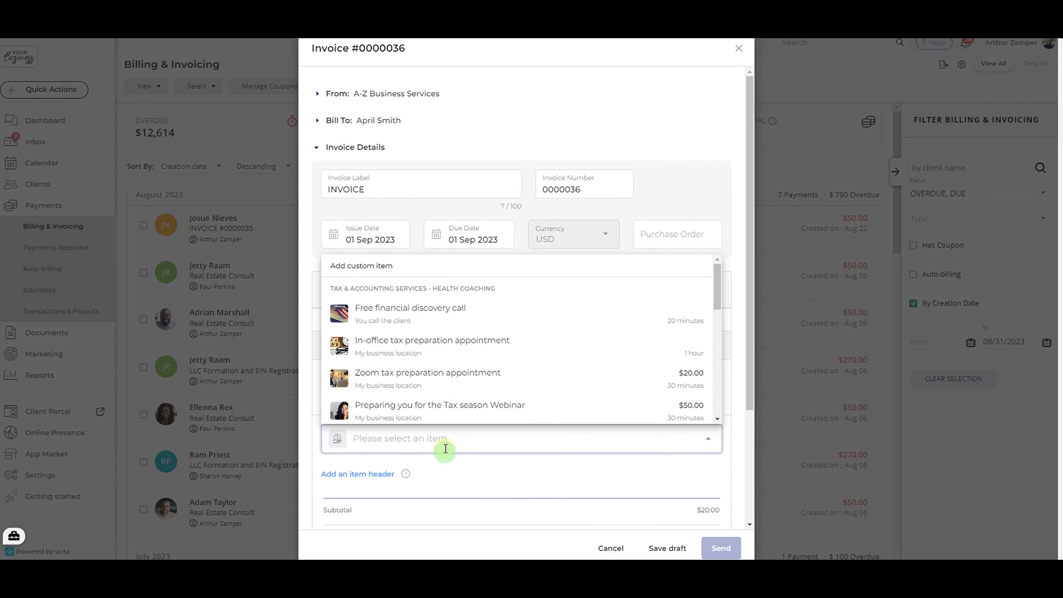
{"action": "left_click", "coordinate": [441, 405]}
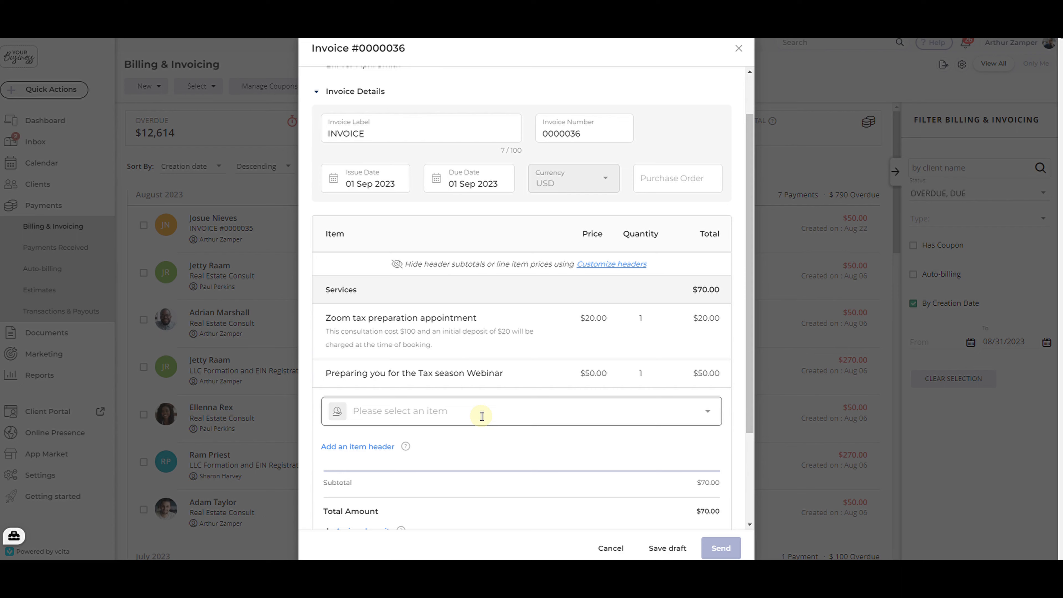
{"action": "scroll", "scroll_direction": "down", "scroll_amount": 3}
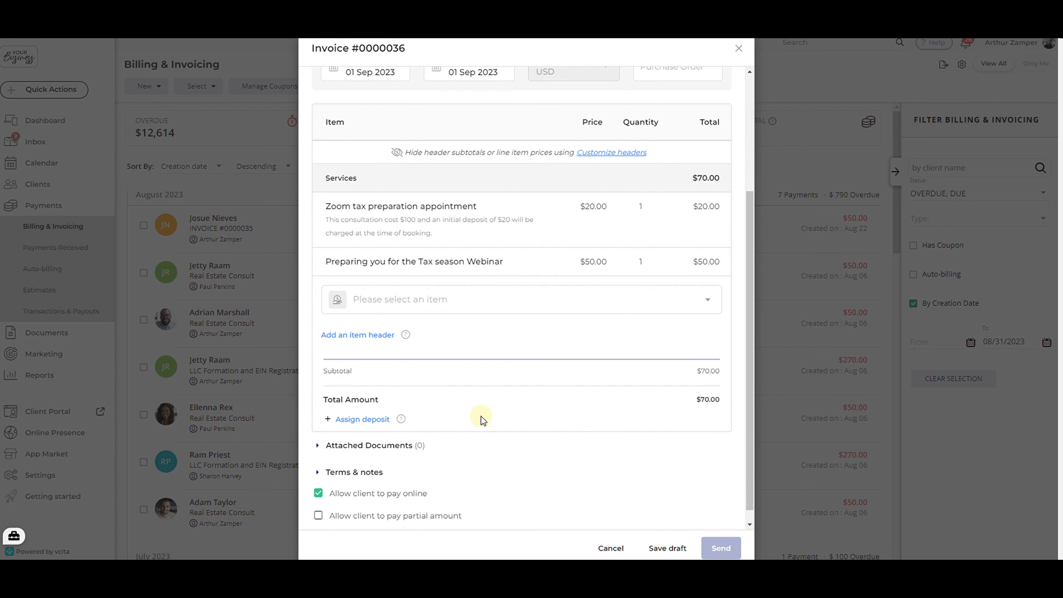
{"action": "mouse_move", "coordinate": [365, 420]}
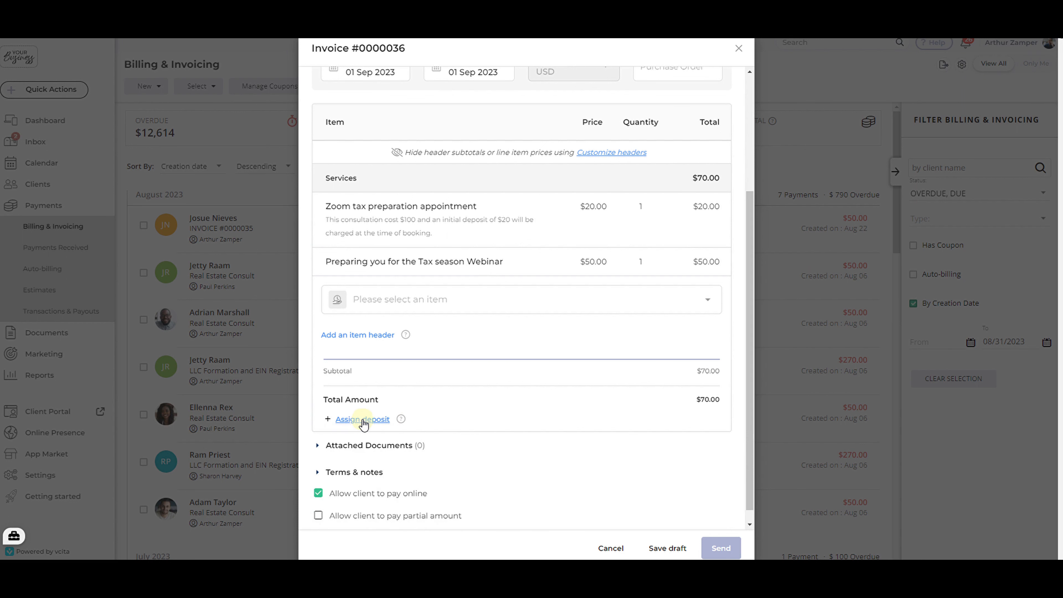
{"action": "mouse_move", "coordinate": [401, 419]}
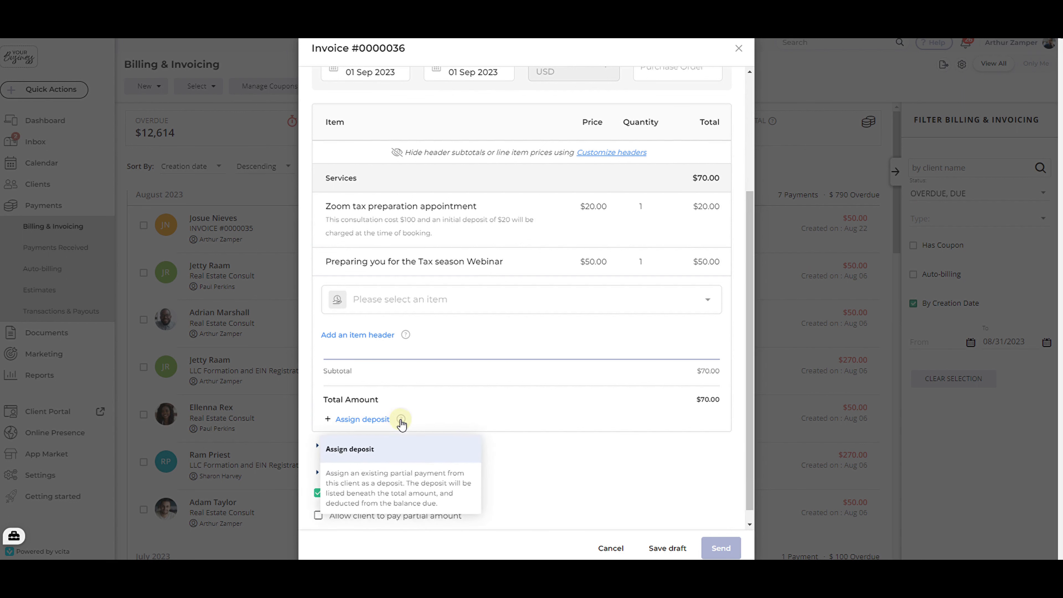
{"action": "mouse_move", "coordinate": [408, 425]}
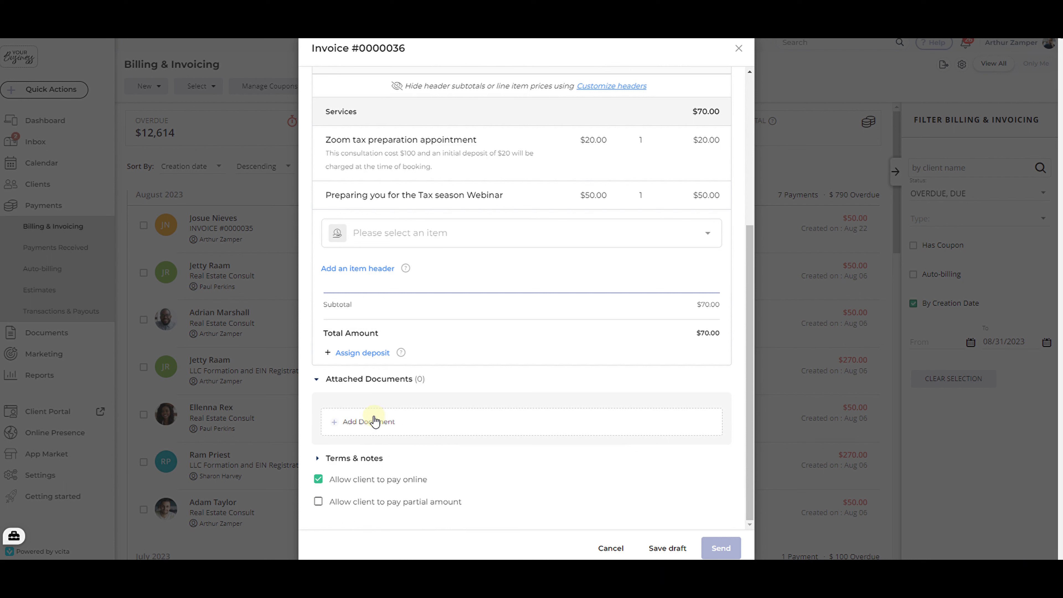
{"action": "mouse_move", "coordinate": [361, 462]}
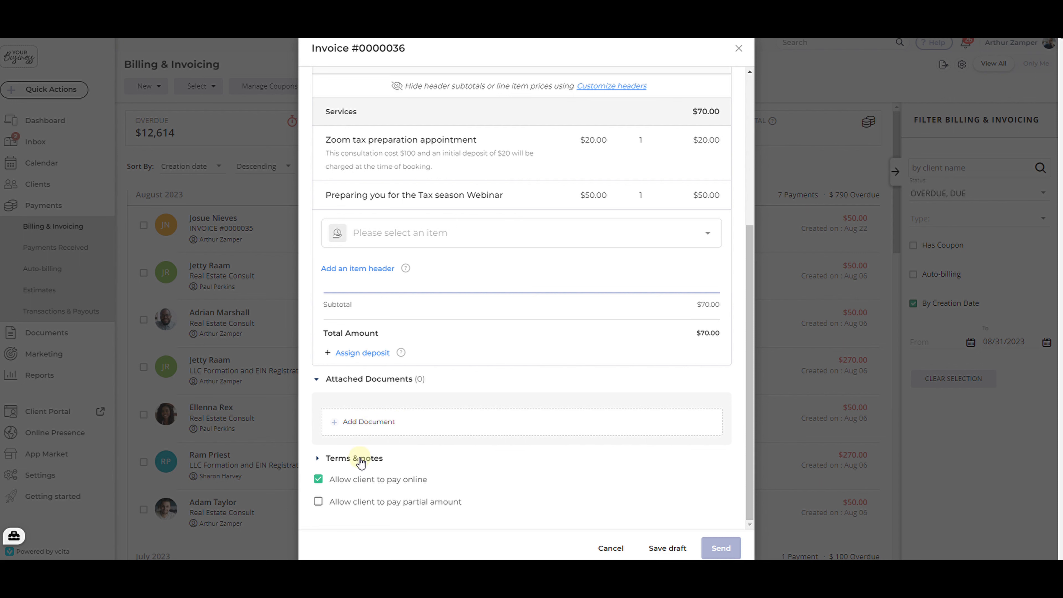
Step: Expand Terms & notes to show the 10-day payment term and empty client note
{"action": "left_click", "coordinate": [350, 458]}
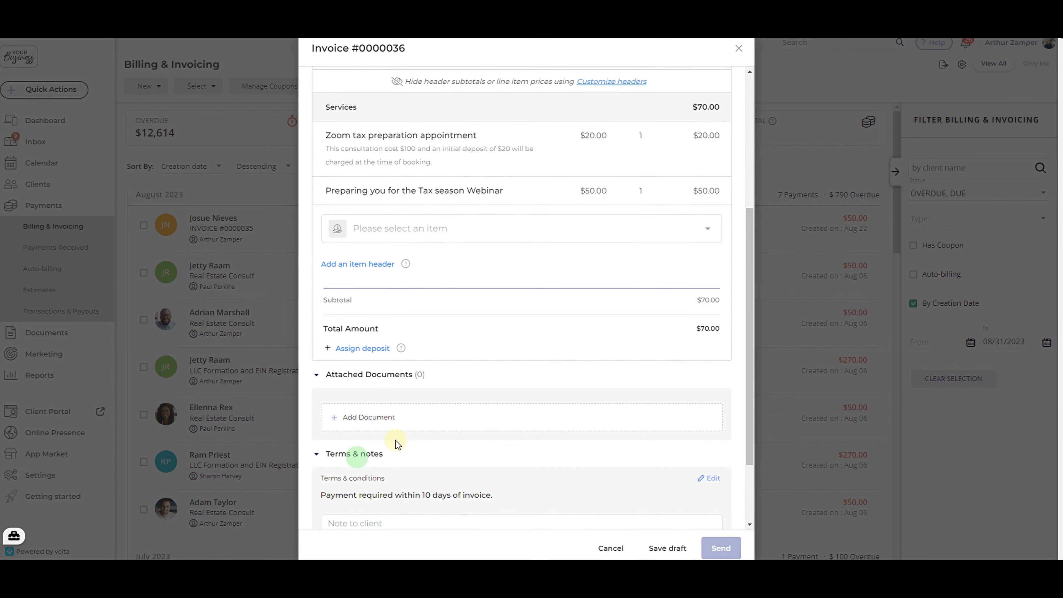
Step: Enter 'Thanks!' as the note to client, leaving the $70 invoice ready to send
{"action": "type", "text": "Thanks!"}
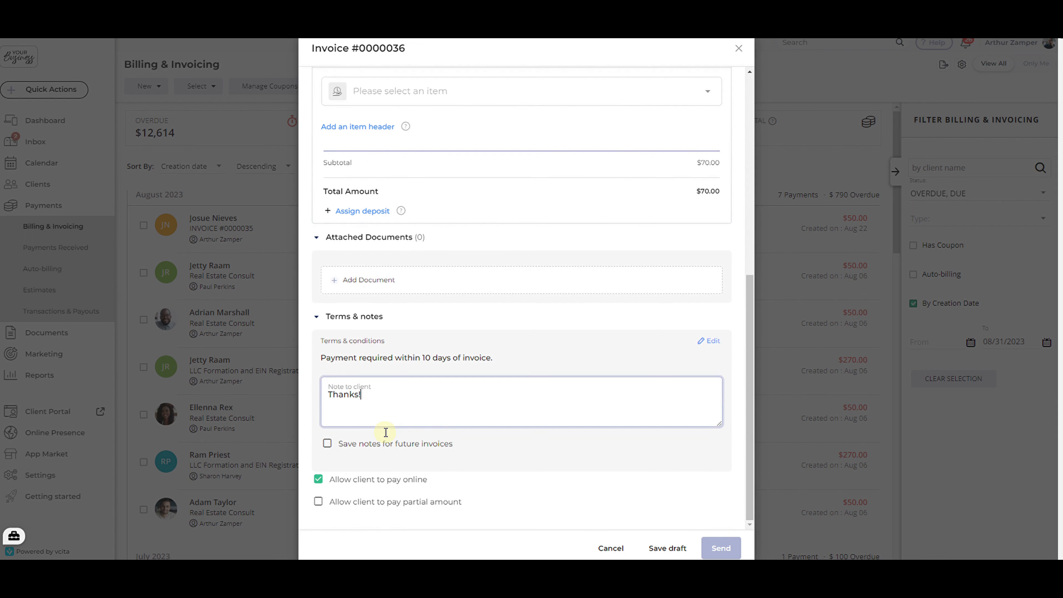
{"action": "mouse_move", "coordinate": [423, 483]}
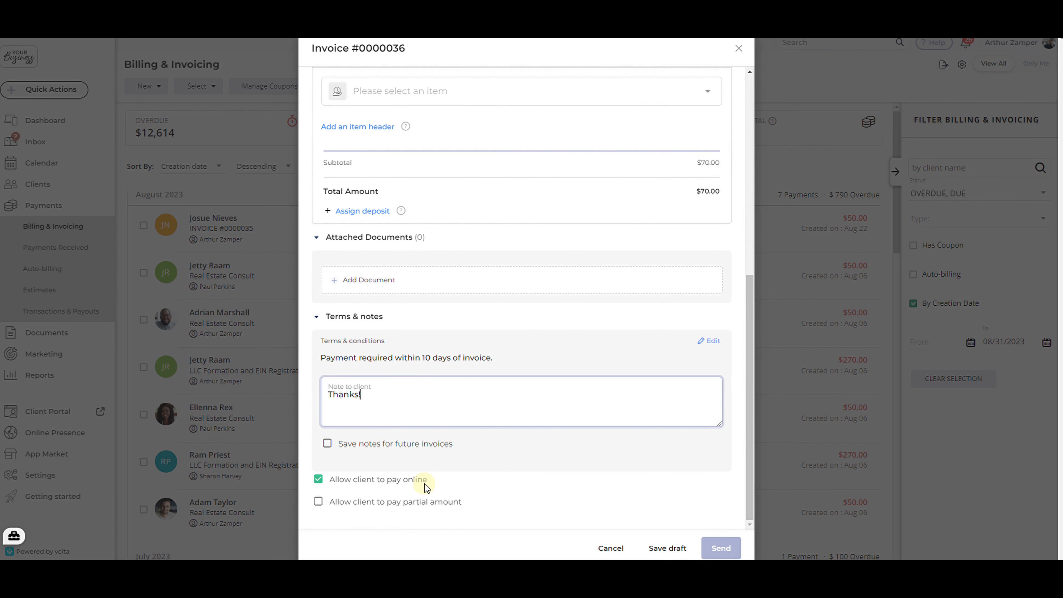
{"action": "mouse_move", "coordinate": [327, 484]}
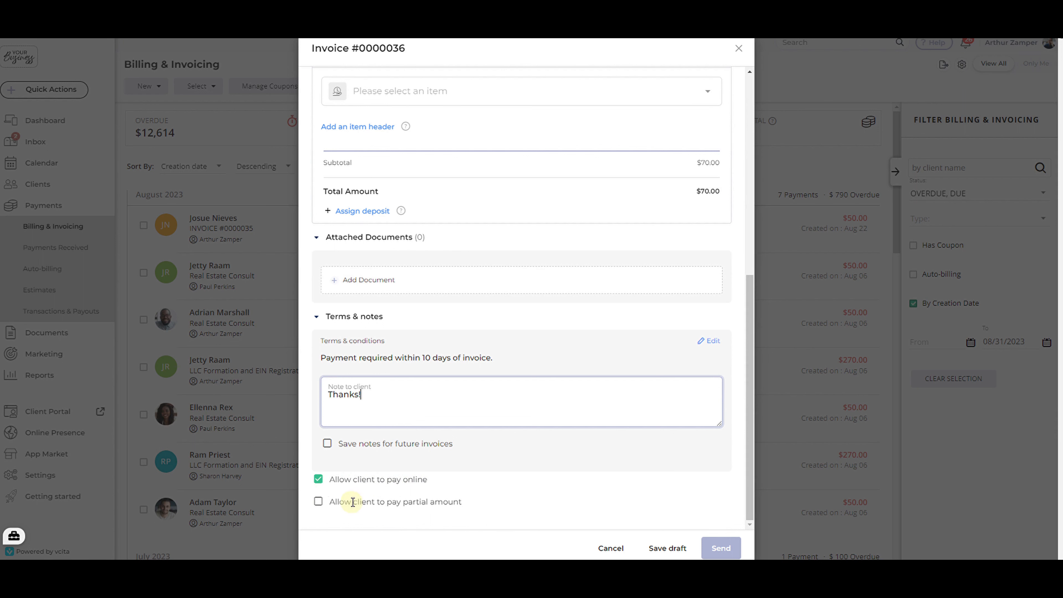
{"action": "mouse_move", "coordinate": [393, 501]}
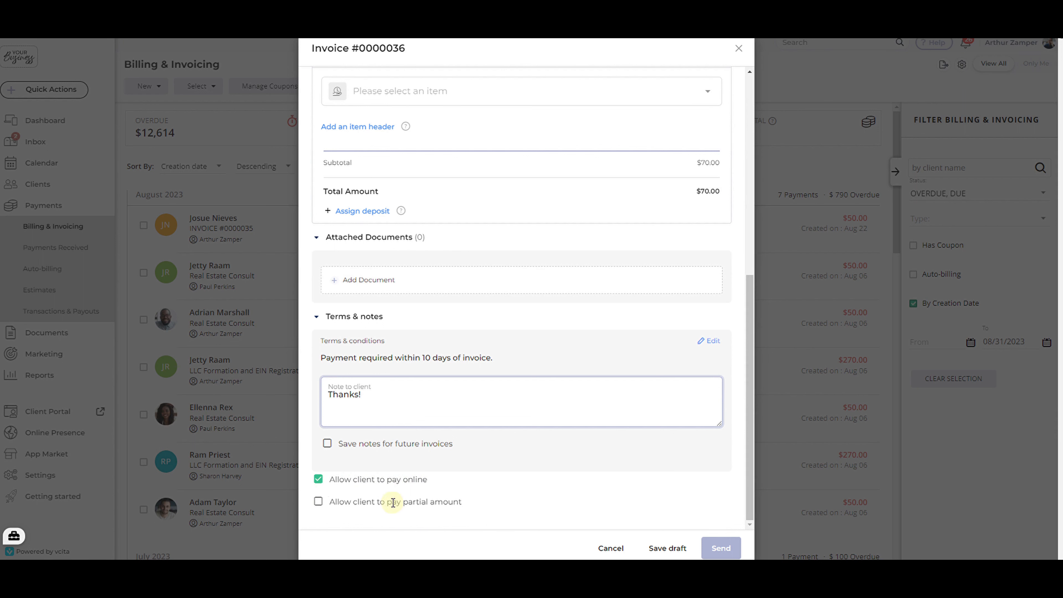
{"action": "mouse_move", "coordinate": [412, 501]}
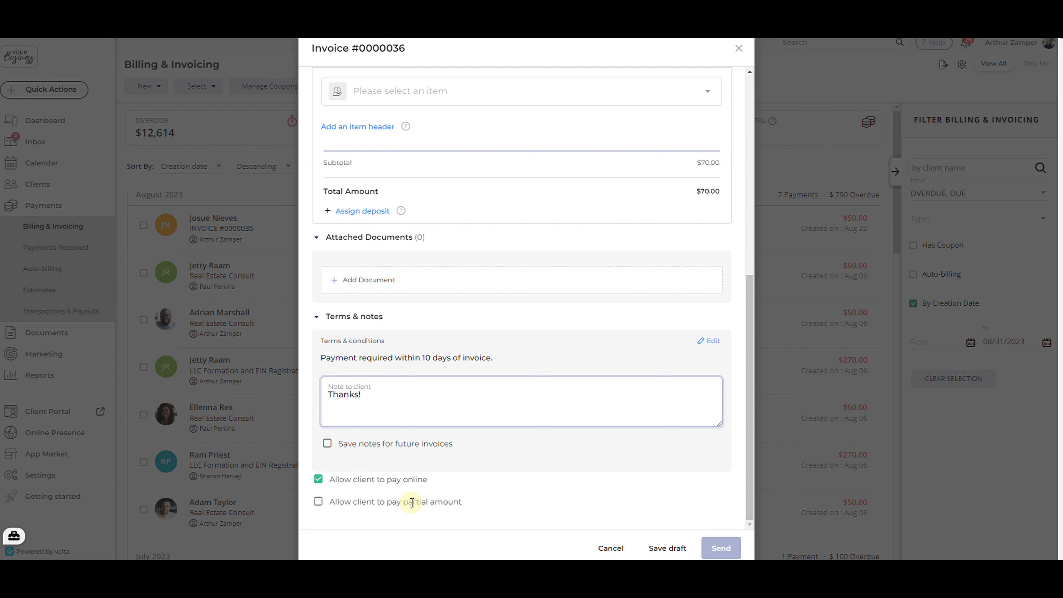
{"action": "mouse_move", "coordinate": [539, 498]}
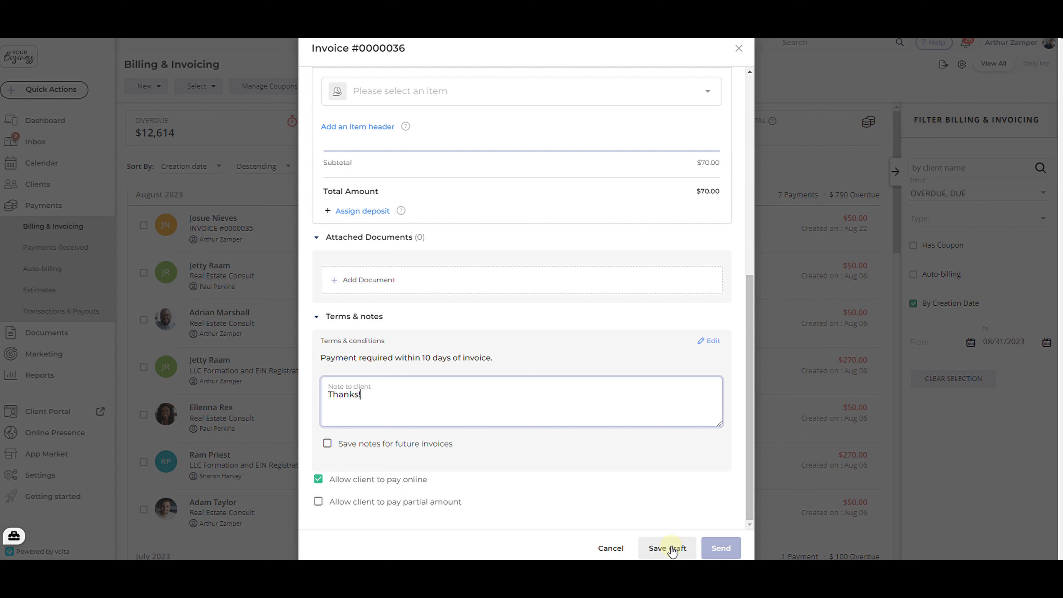
{"action": "mouse_move", "coordinate": [720, 549]}
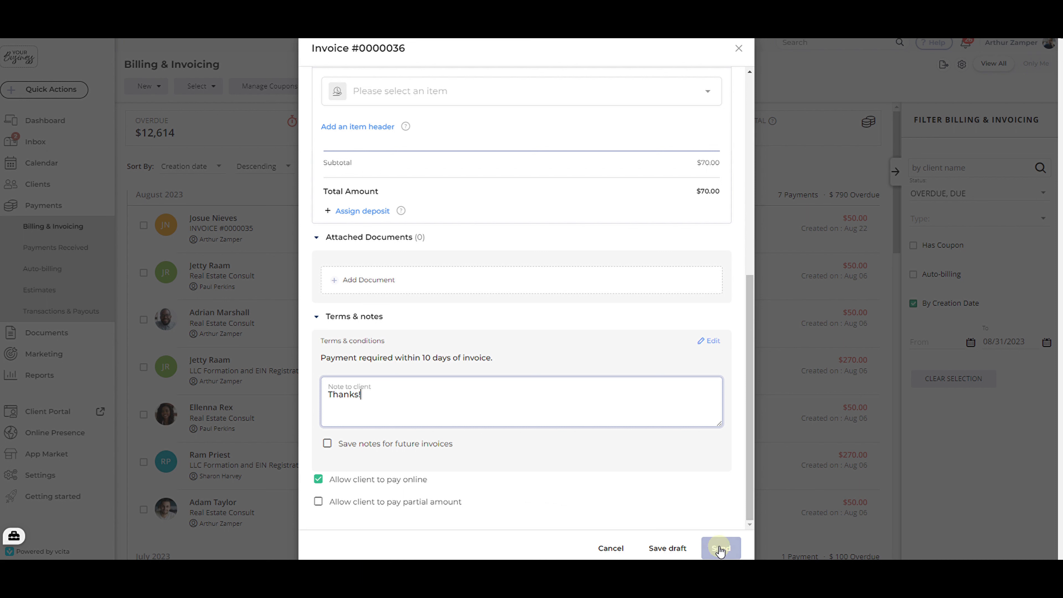